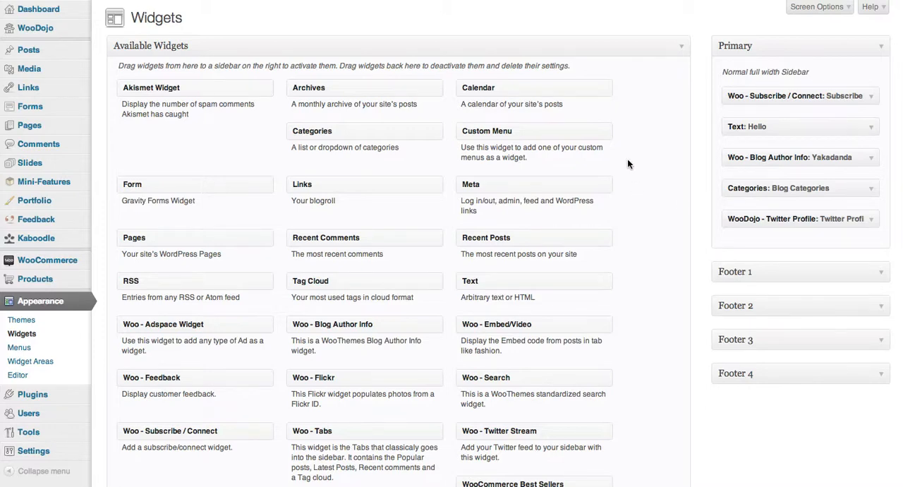
{"action": "mouse_move", "coordinate": [598, 165]}
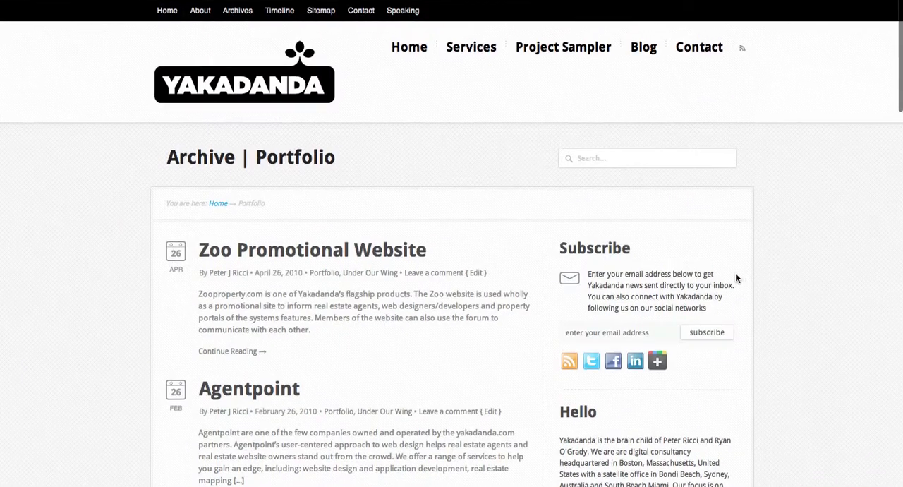
- Tidy the Primary sidebar by collapsing the Blog Author Info and Blog Categories widgets
{"action": "scroll", "scroll_direction": "down", "scroll_amount": 3}
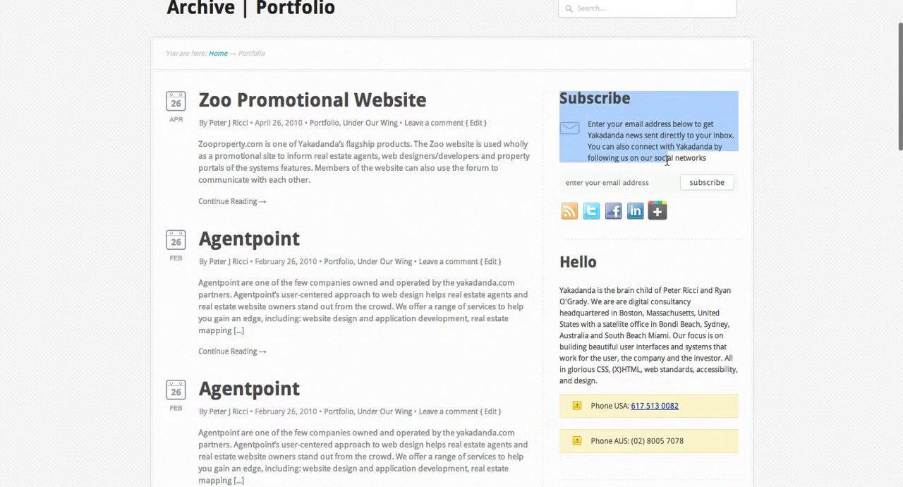
{"action": "scroll", "scroll_direction": "down", "scroll_amount": 3}
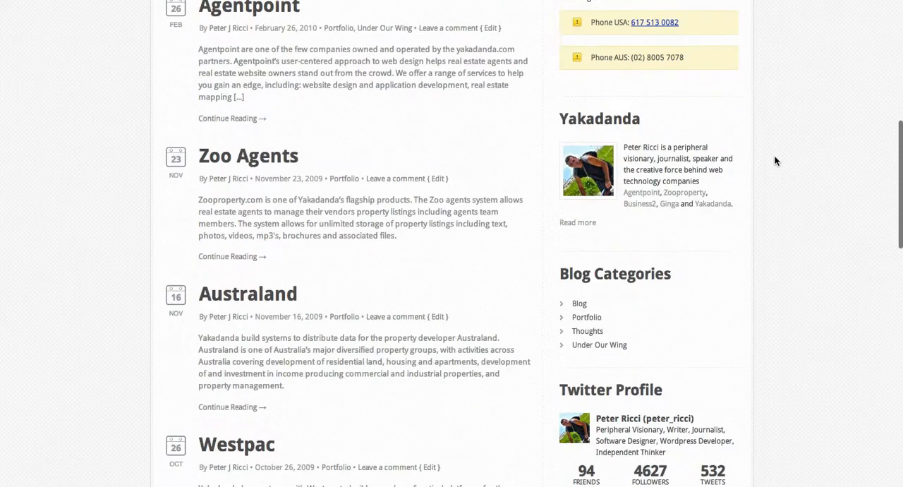
{"action": "scroll", "scroll_direction": "down", "scroll_amount": 3}
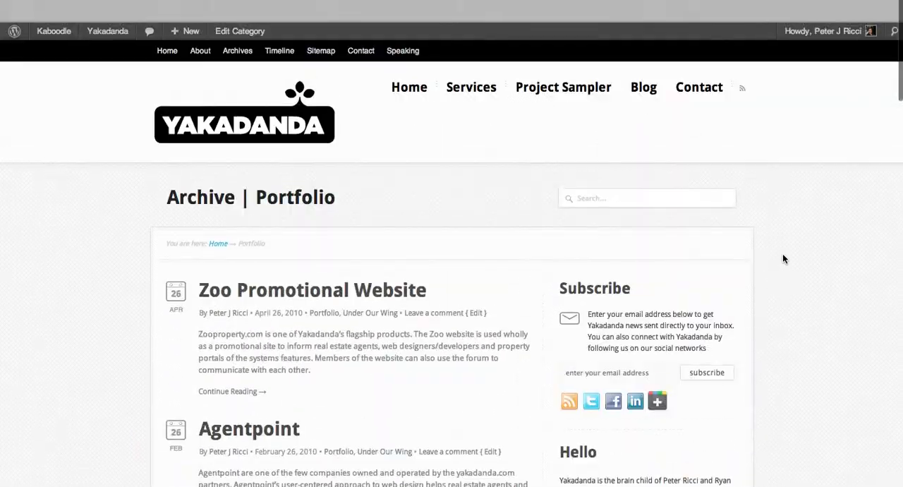
{"action": "scroll", "scroll_direction": "down", "scroll_amount": 3}
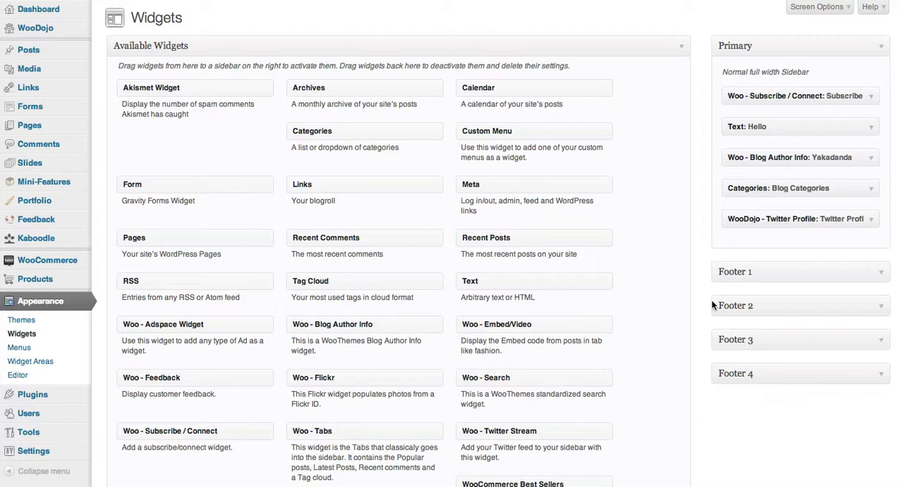
{"action": "mouse_move", "coordinate": [723, 291]}
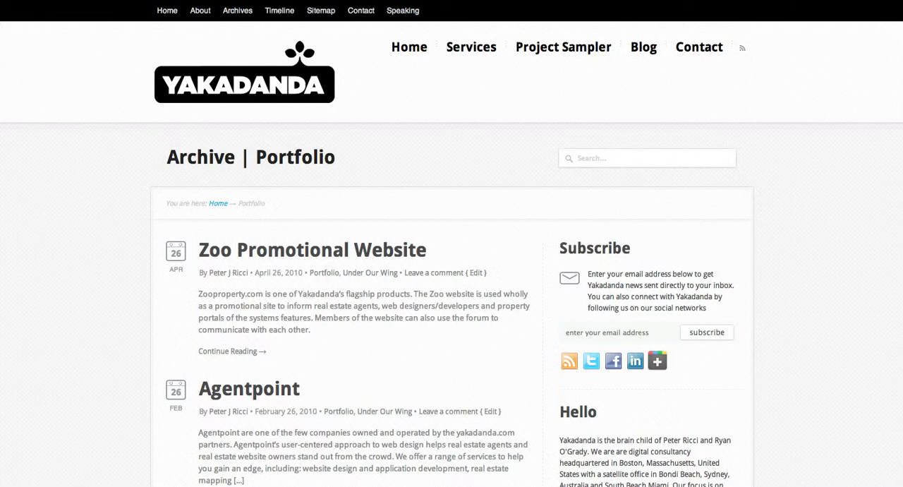
{"action": "mouse_move", "coordinate": [480, 189]}
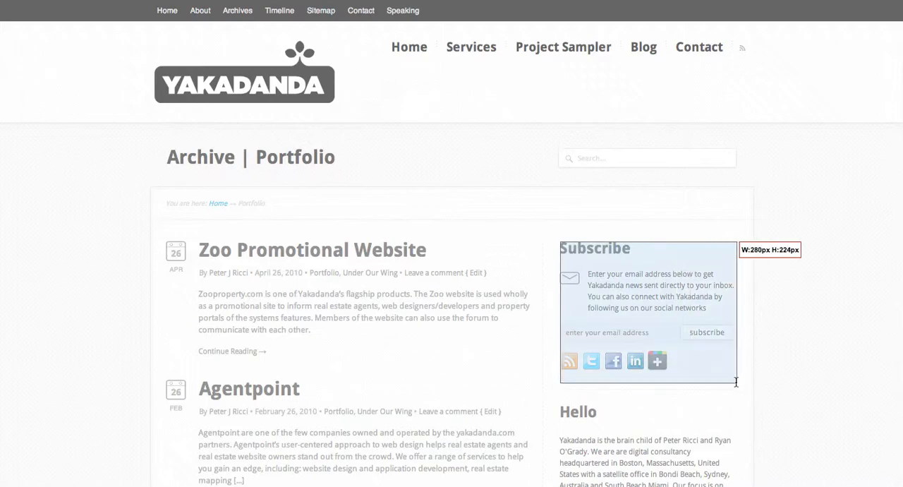
{"action": "left_click_drag", "start_coordinate": [736, 381], "coordinate": [733, 378]}
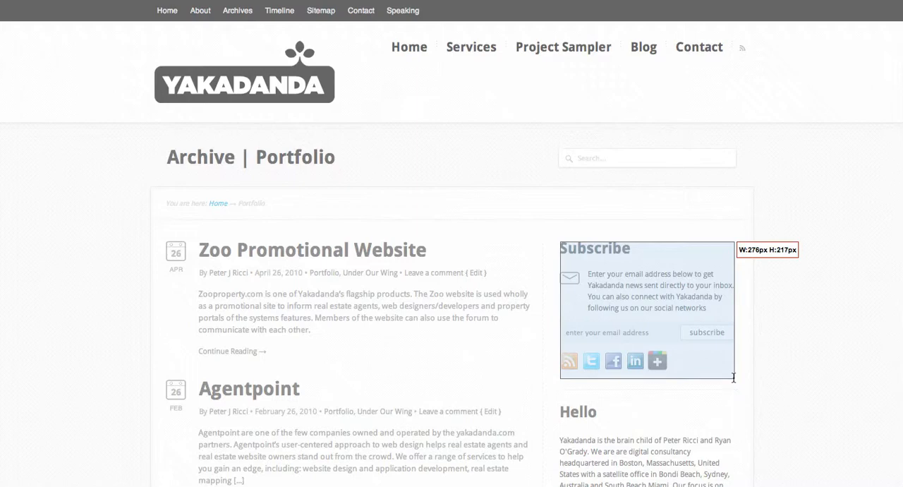
{"action": "mouse_move", "coordinate": [734, 378]}
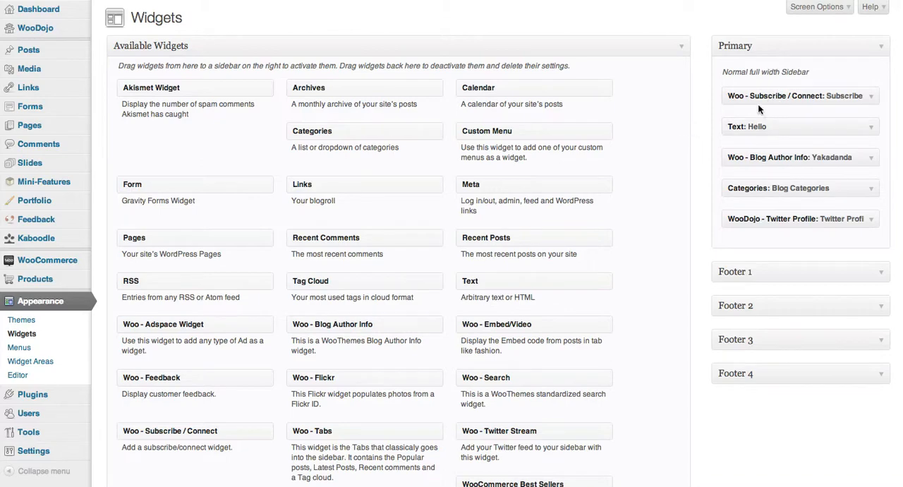
{"action": "mouse_move", "coordinate": [872, 131]}
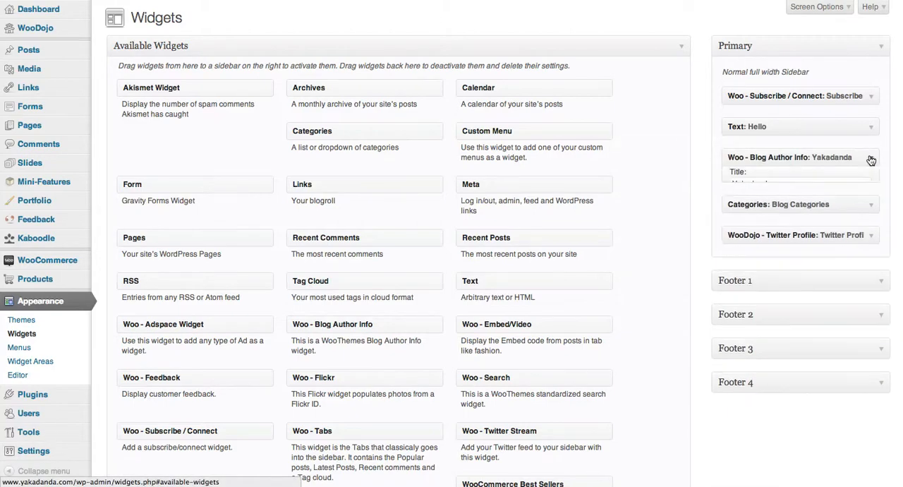
{"action": "left_click", "coordinate": [870, 161]}
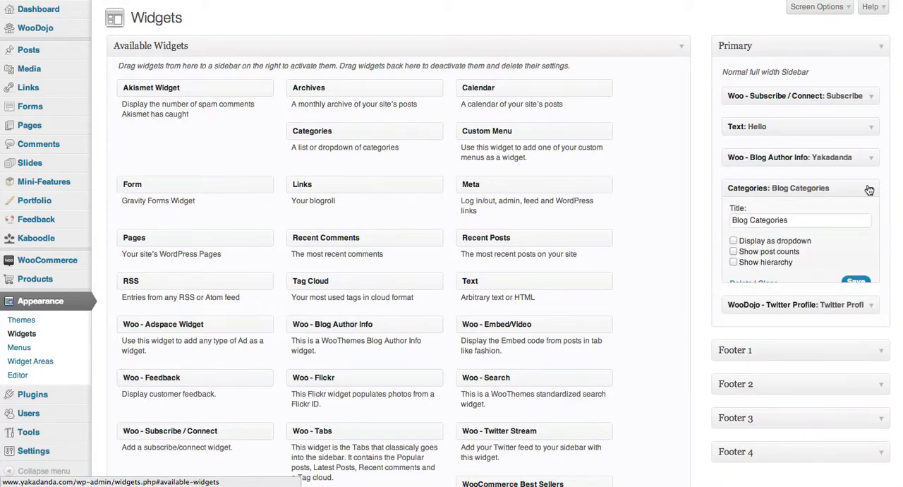
{"action": "left_click", "coordinate": [869, 187]}
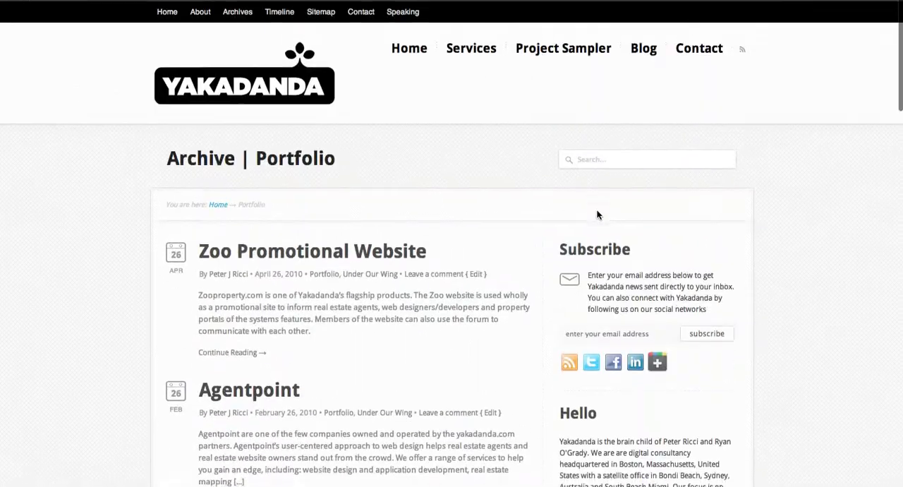
{"action": "scroll", "scroll_direction": "down", "scroll_amount": 3}
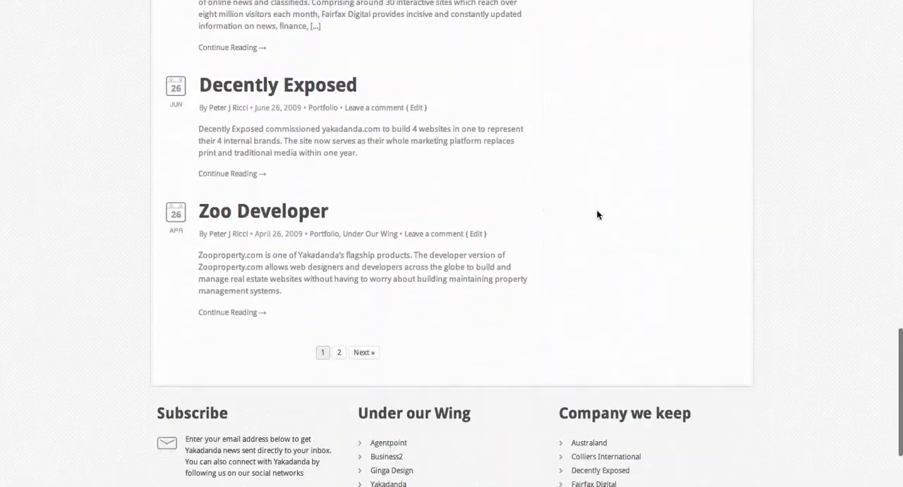
{"action": "scroll", "scroll_direction": "down", "scroll_amount": 3}
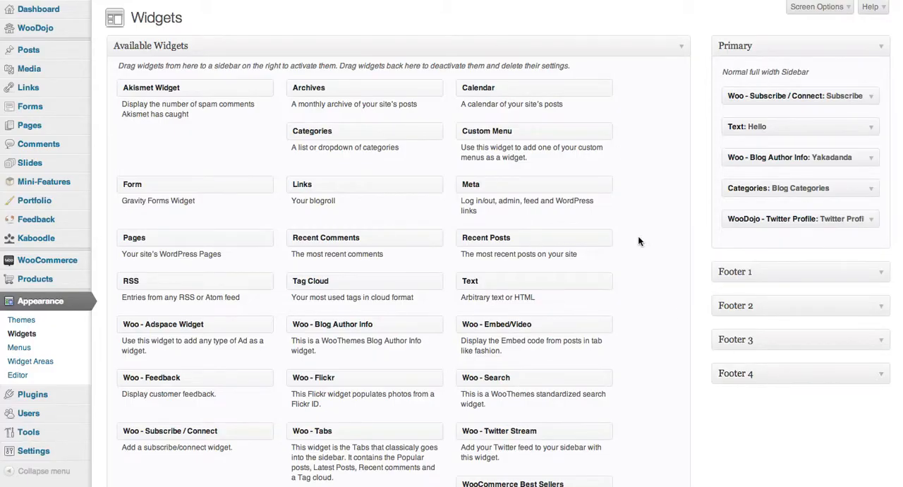
{"action": "mouse_move", "coordinate": [700, 82]}
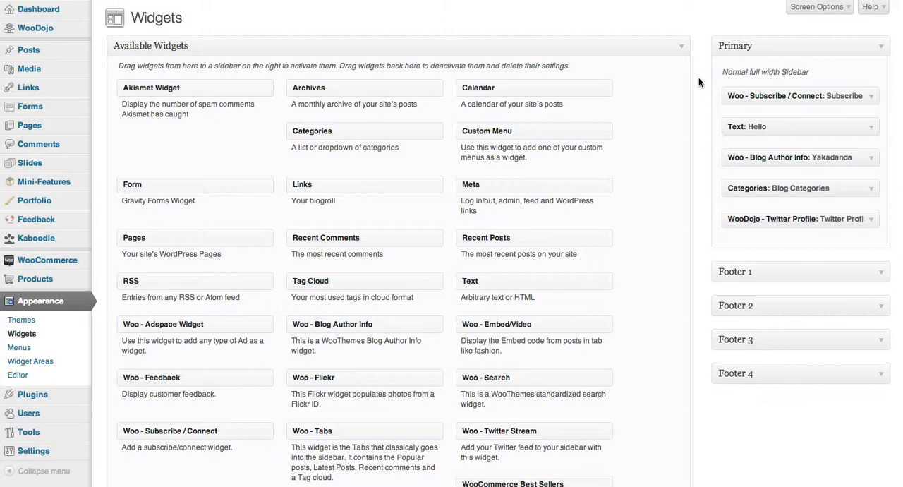
{"action": "mouse_move", "coordinate": [651, 14]}
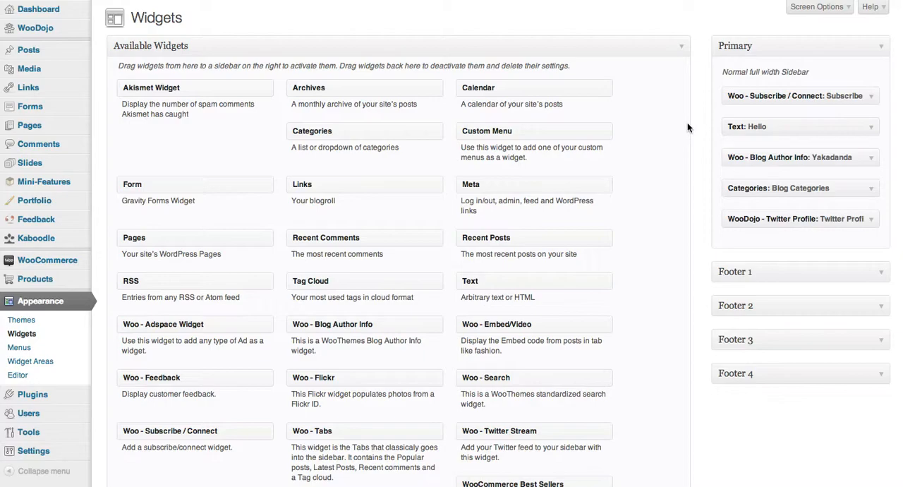
{"action": "mouse_move", "coordinate": [390, 119]}
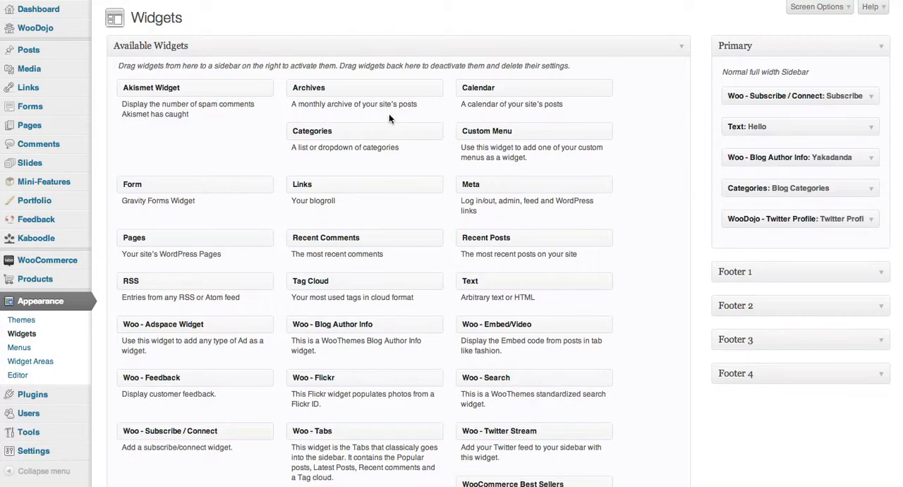
{"action": "scroll", "scroll_direction": "down", "scroll_amount": 3}
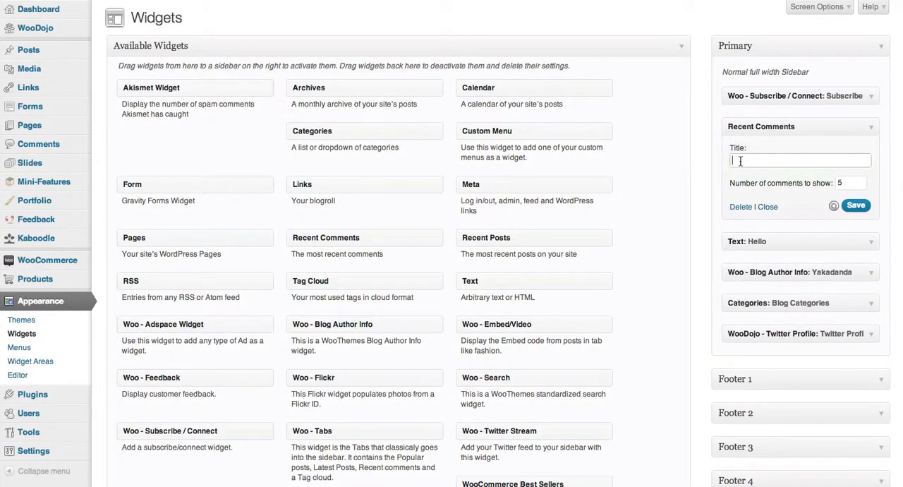
- Title the new widget 'Recent Comments' and set Number of comments to 3
{"action": "type", "text": "Recemnt"}
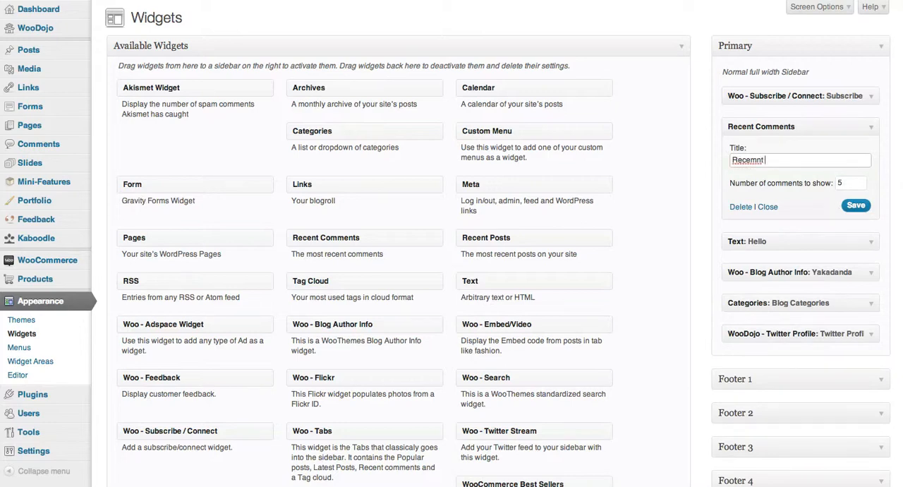
{"action": "key", "text": "Backspace"}
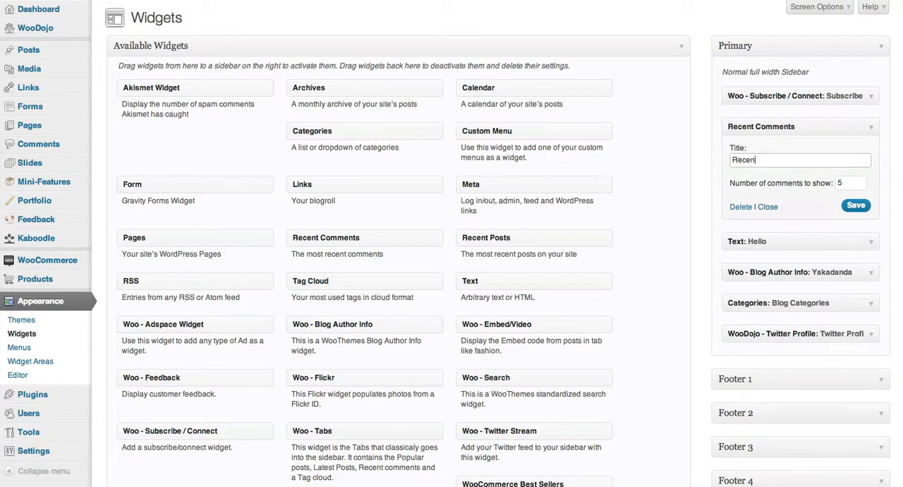
{"action": "type", "text": "Recent Comments"}
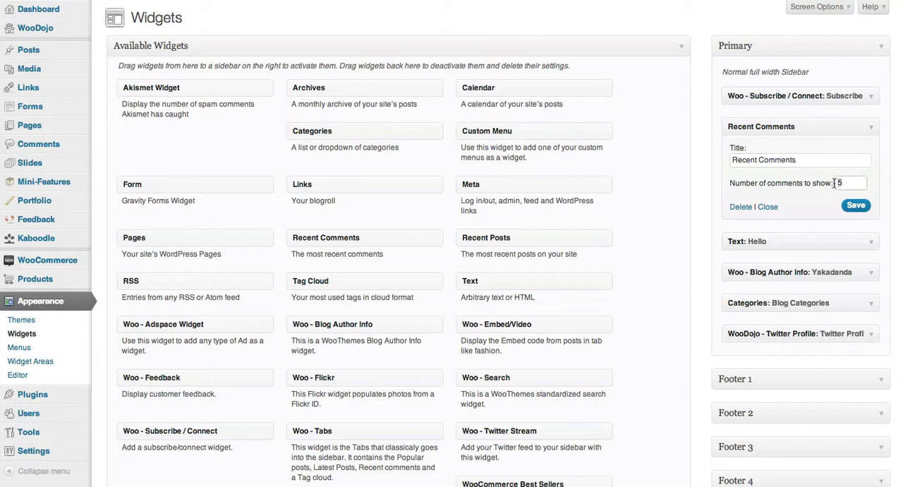
{"action": "type", "text": "3"}
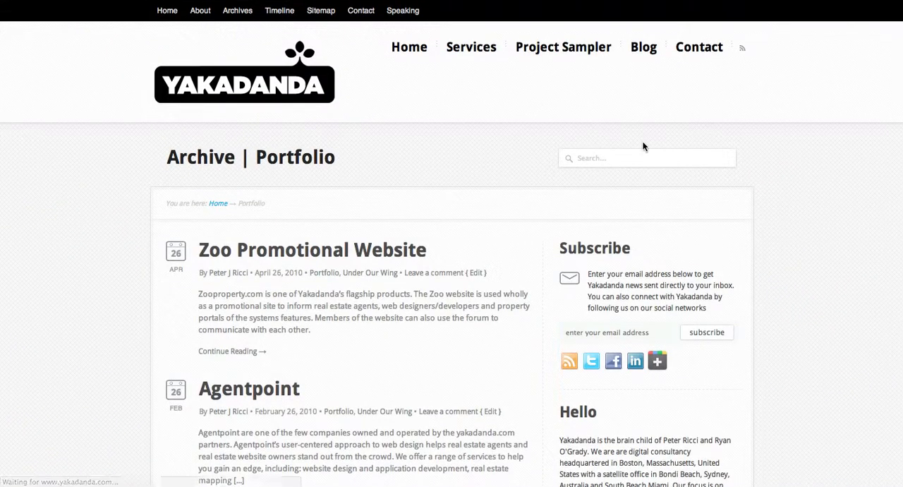
- Scroll the live site's sidebar to the Recent Comments list showing three comments
{"action": "scroll", "scroll_direction": "down", "scroll_amount": 3}
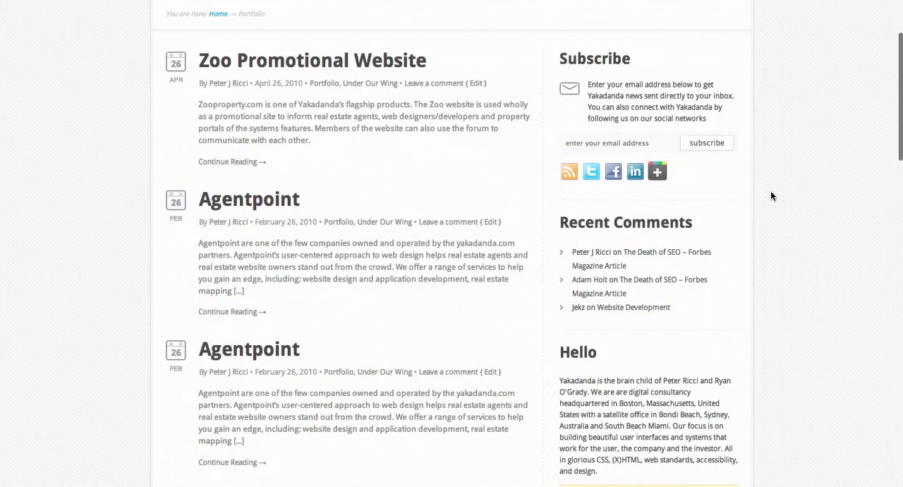
{"action": "mouse_move", "coordinate": [637, 308]}
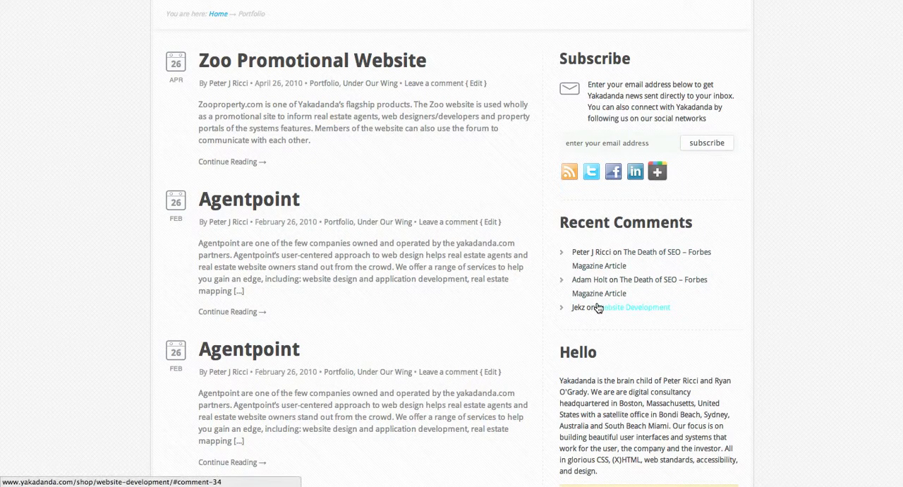
{"action": "mouse_move", "coordinate": [791, 225]}
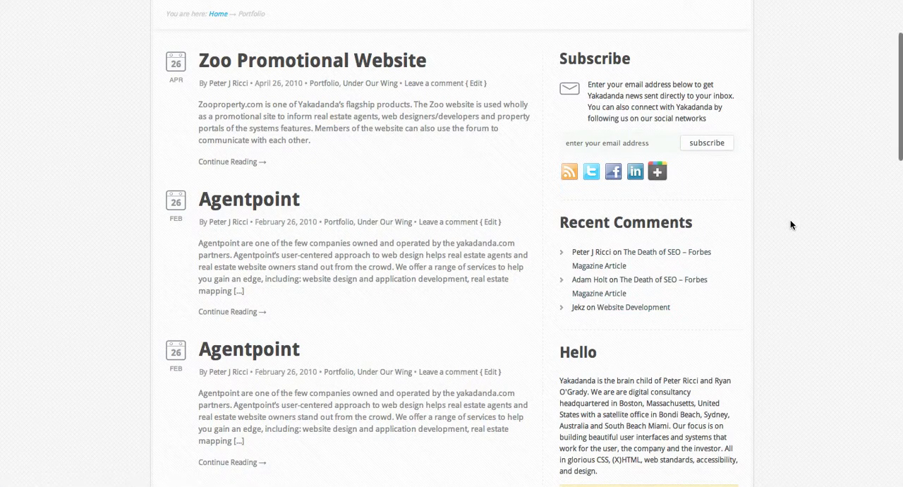
{"action": "scroll", "scroll_direction": "up", "scroll_amount": 3}
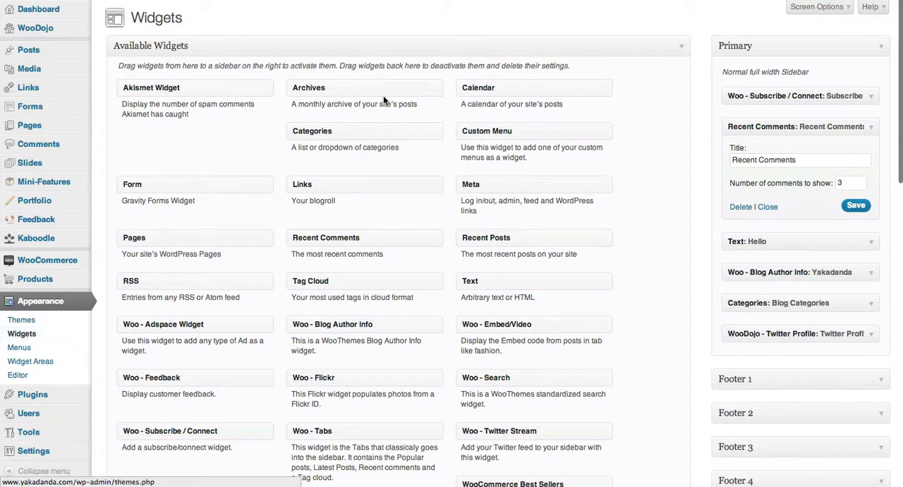
{"action": "mouse_move", "coordinate": [416, 59]}
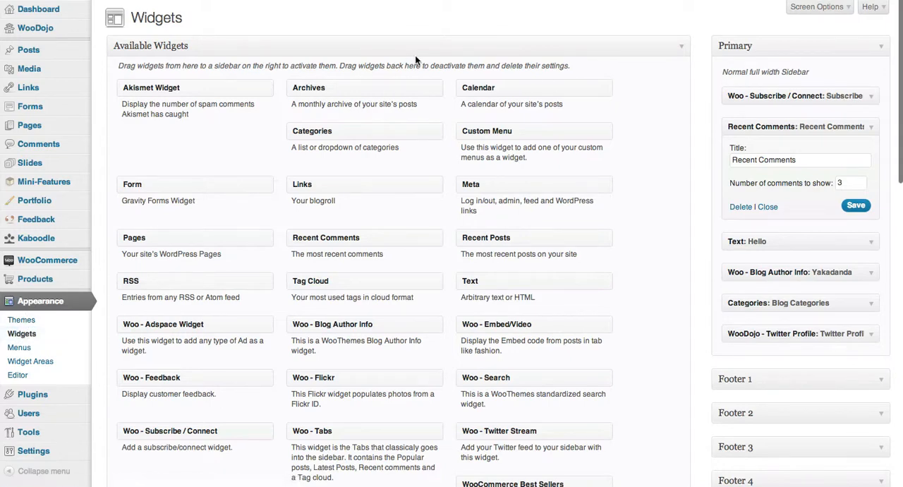
{"action": "mouse_move", "coordinate": [420, 60]}
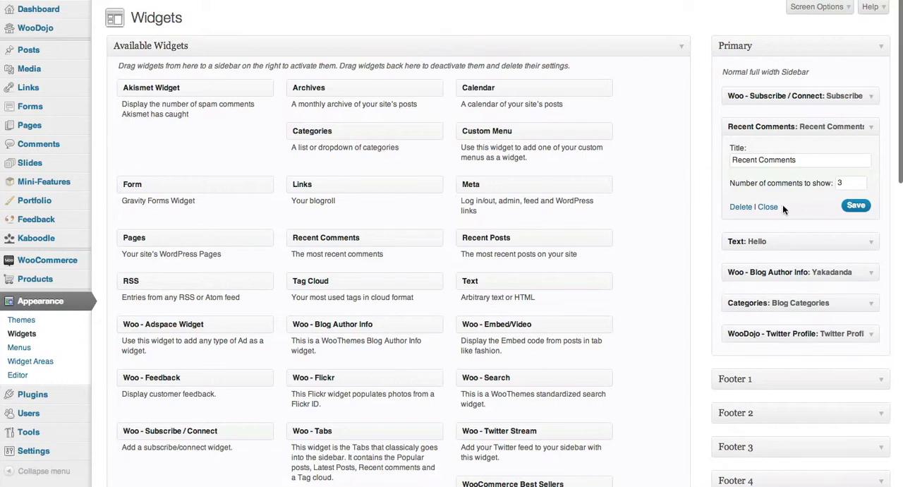
- Close the saved Recent Comments widget's settings in the Primary sidebar
{"action": "left_click", "coordinate": [767, 206]}
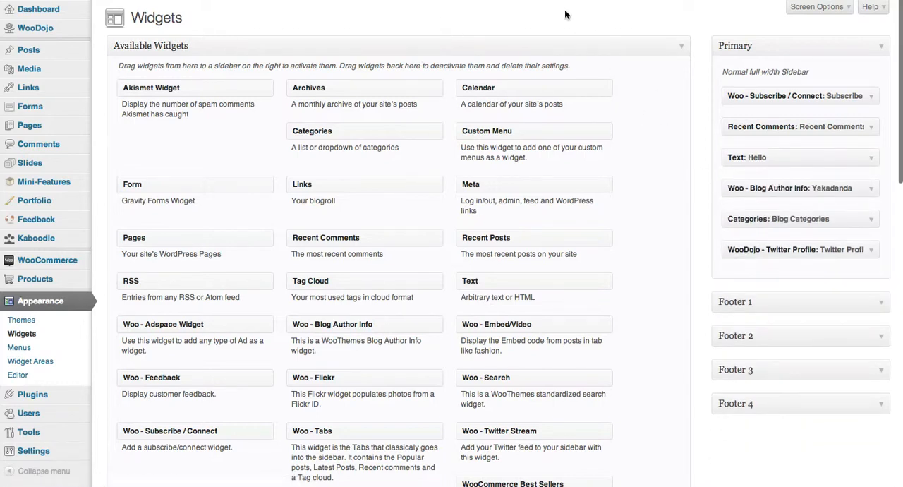
{"action": "mouse_move", "coordinate": [680, 21]}
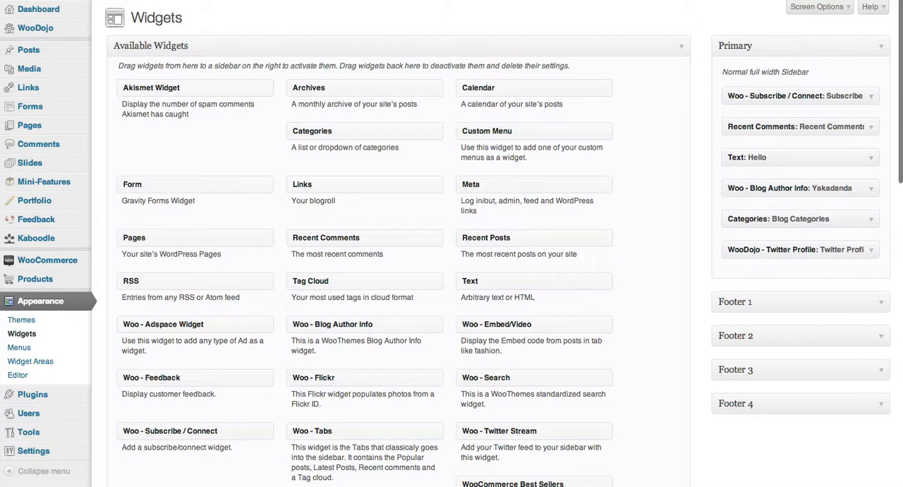
{"action": "mouse_move", "coordinate": [686, 31]}
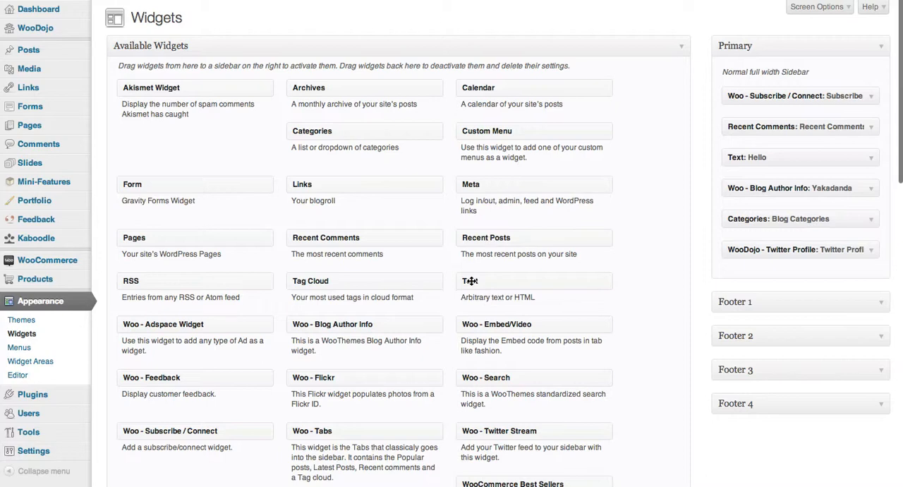
{"action": "mouse_move", "coordinate": [684, 245]}
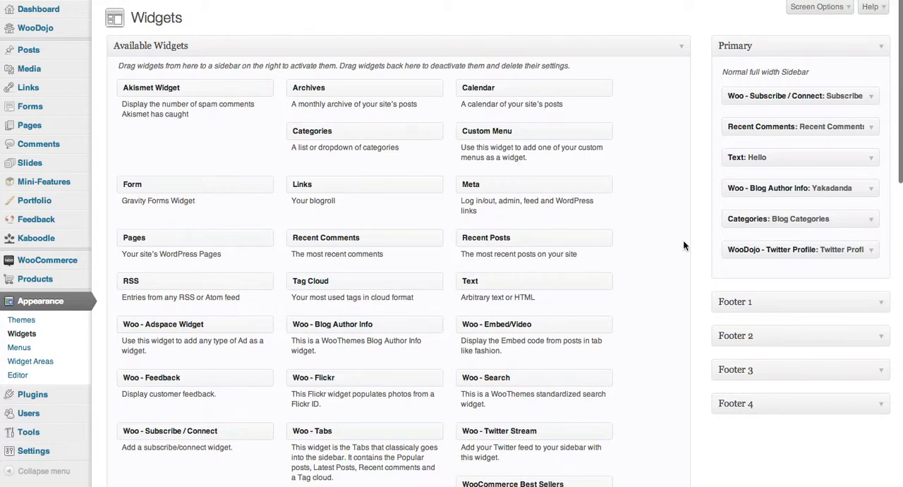